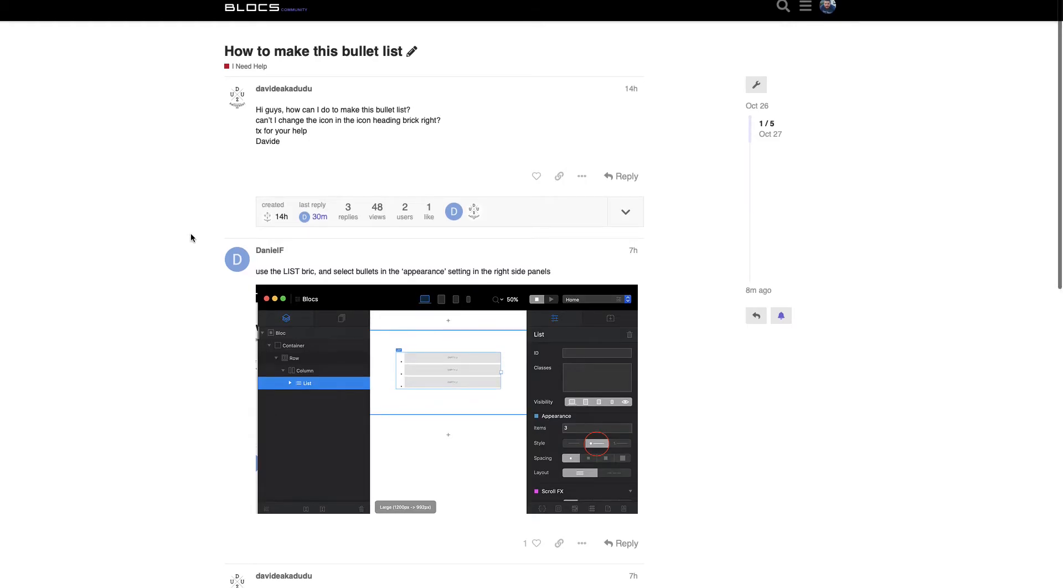
mouse_move(188, 190)
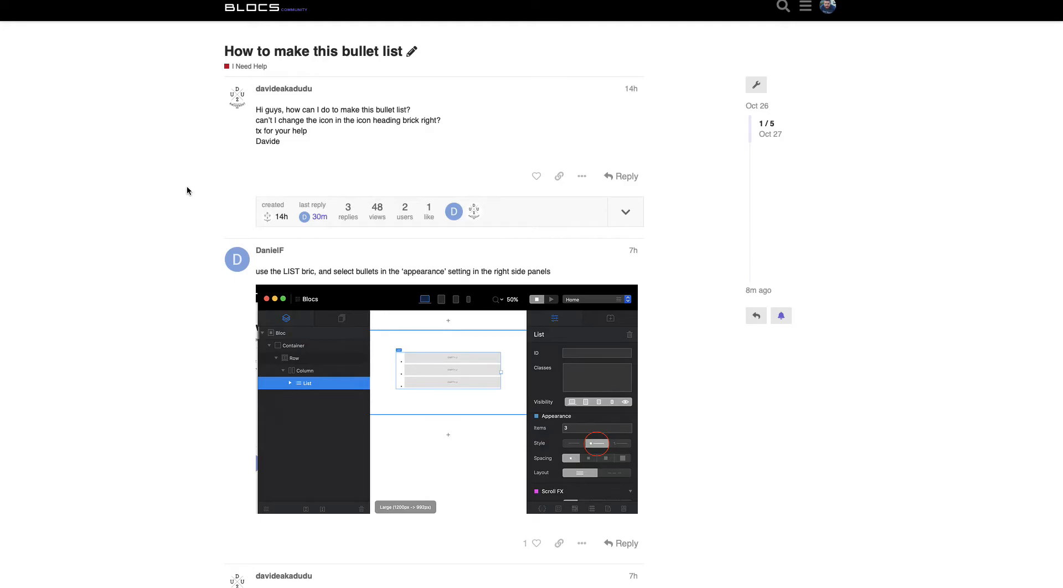
mouse_move(195, 192)
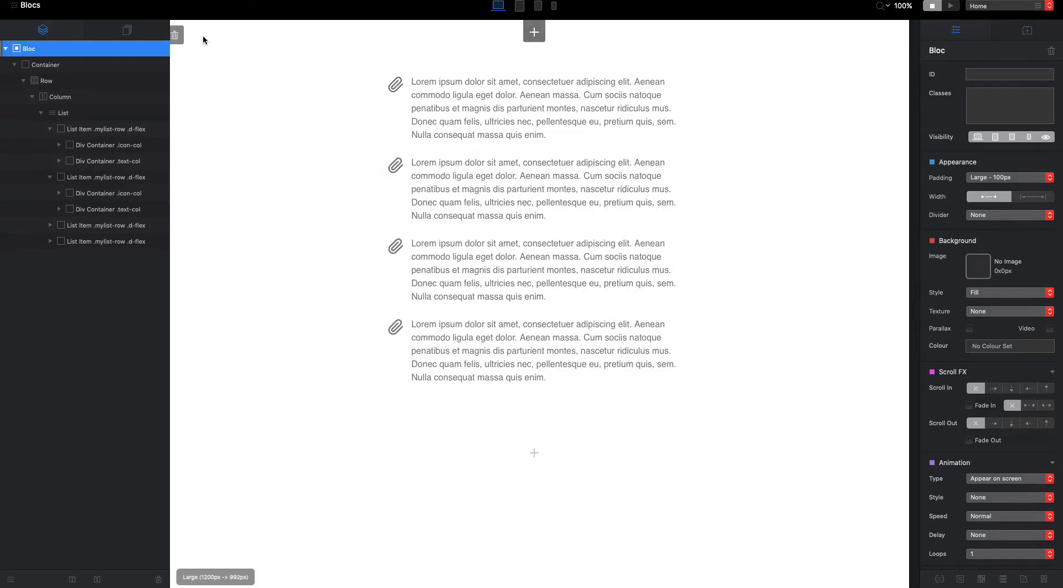
Delete the finished paperclip list bloc and add a fresh empty bloc.
left_click(175, 35)
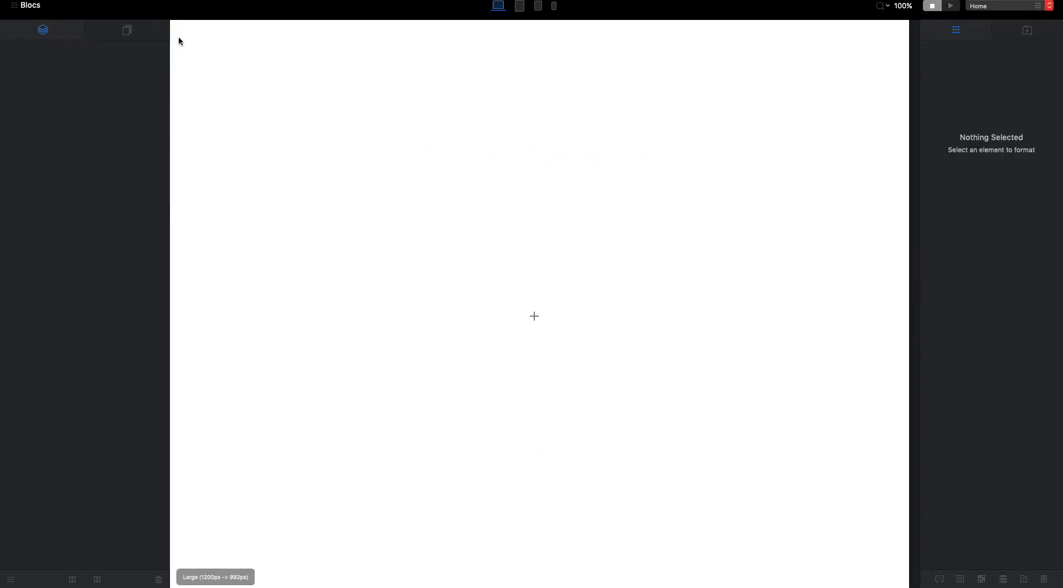
left_click(533, 315)
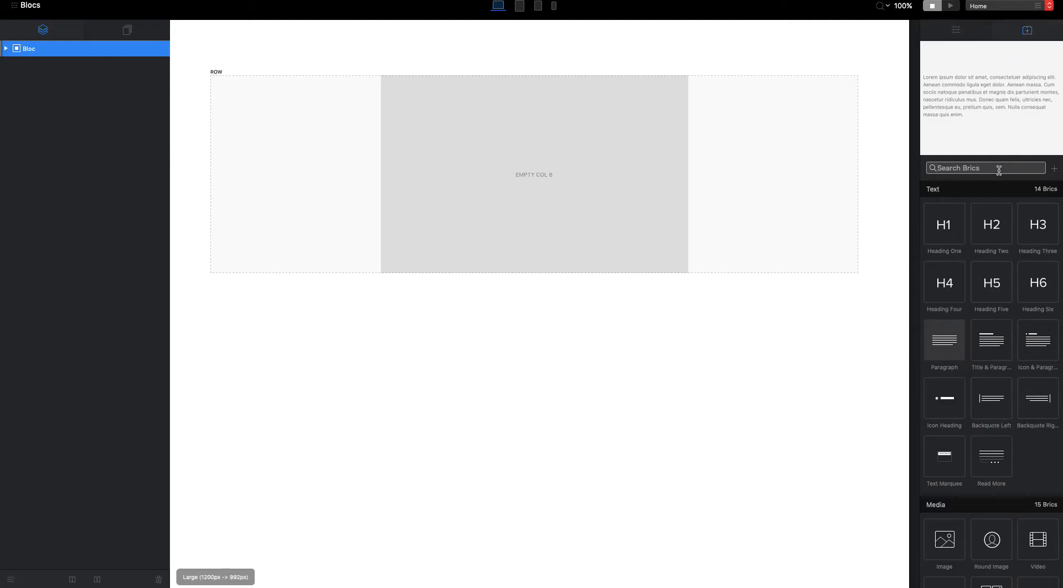
Search 'list', drop a List bric into the column and set its Items to 1.
type("list")
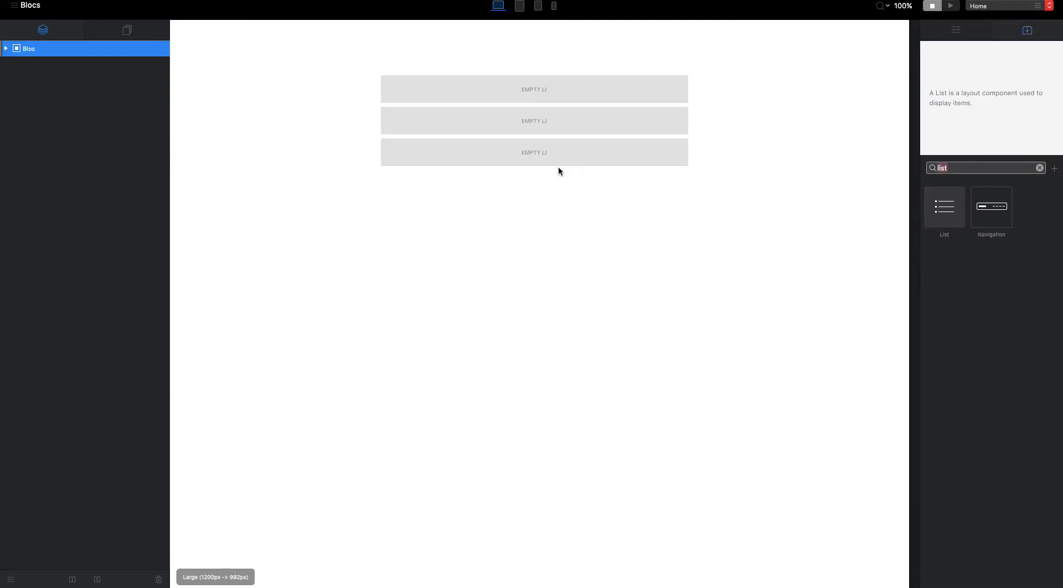
left_click(533, 89)
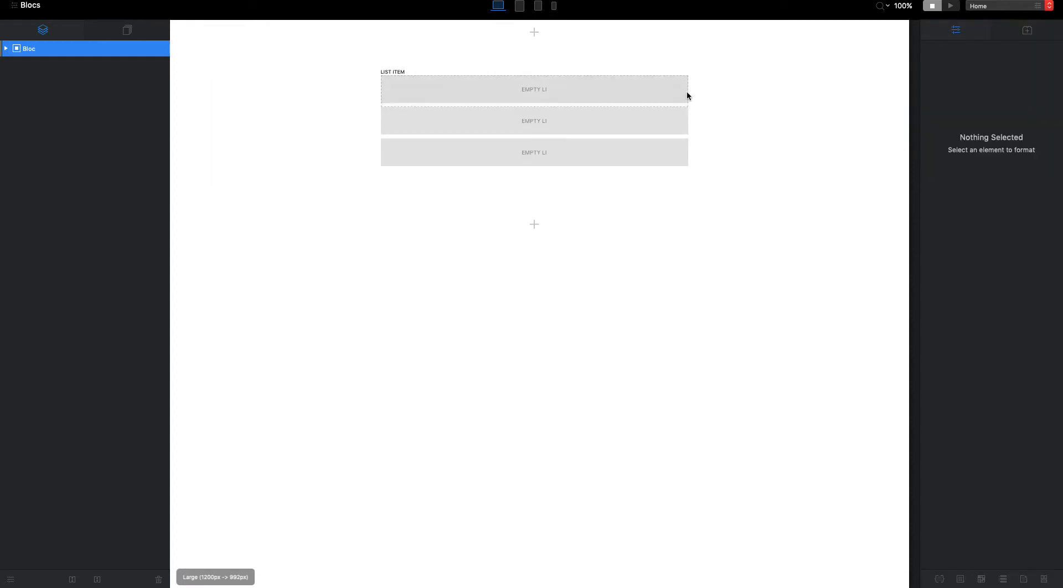
left_click(533, 89)
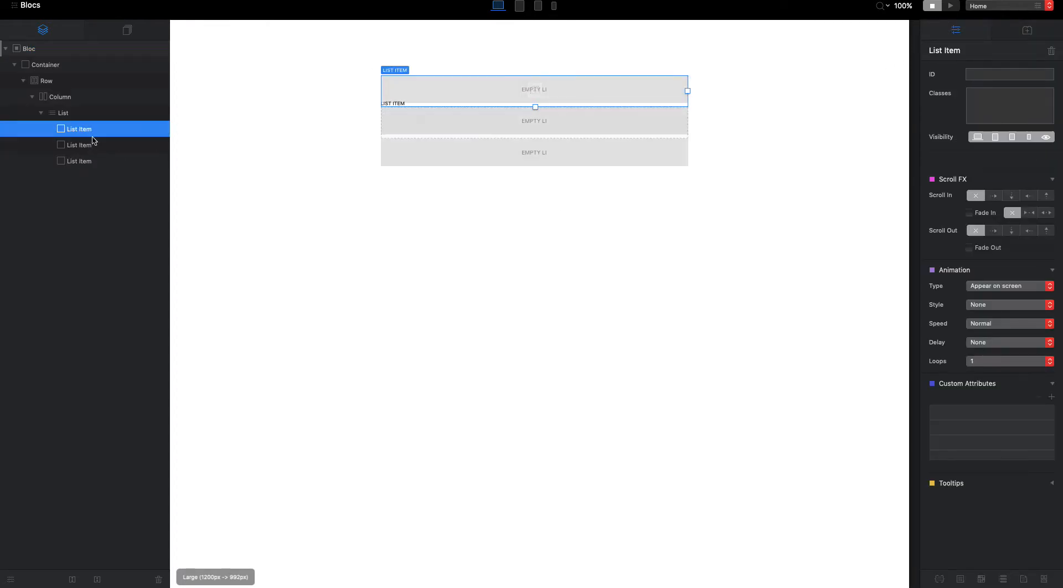
left_click(62, 112)
type("1")
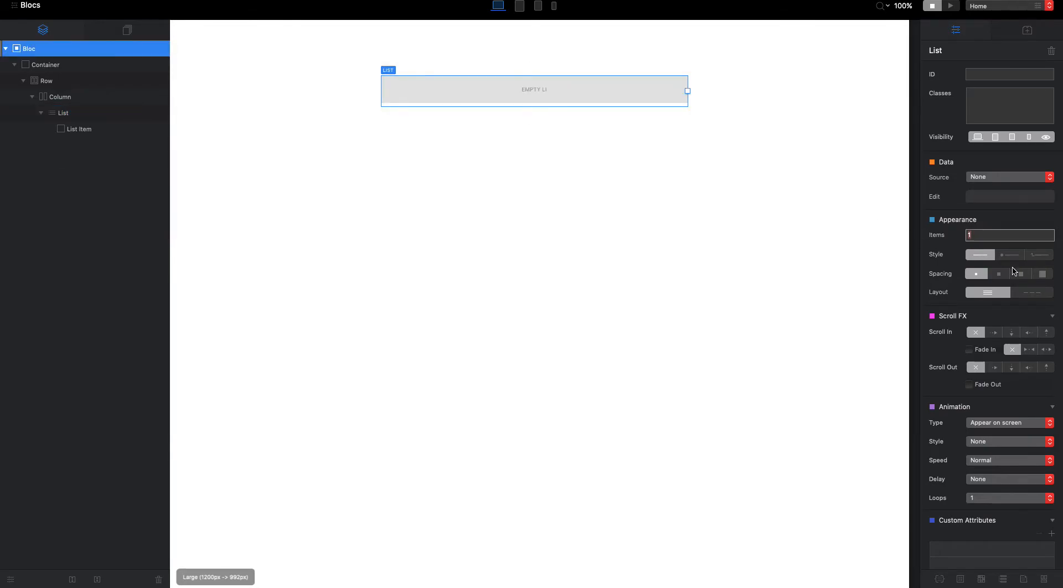
mouse_move(1015, 257)
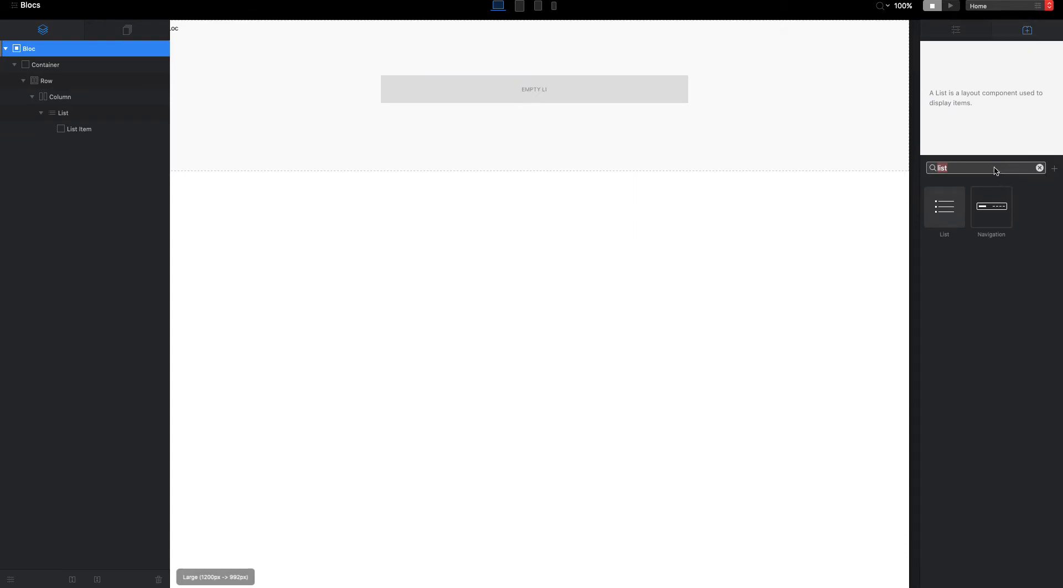
Search 'div', add a Container inside the list item and duplicate it.
type("c")
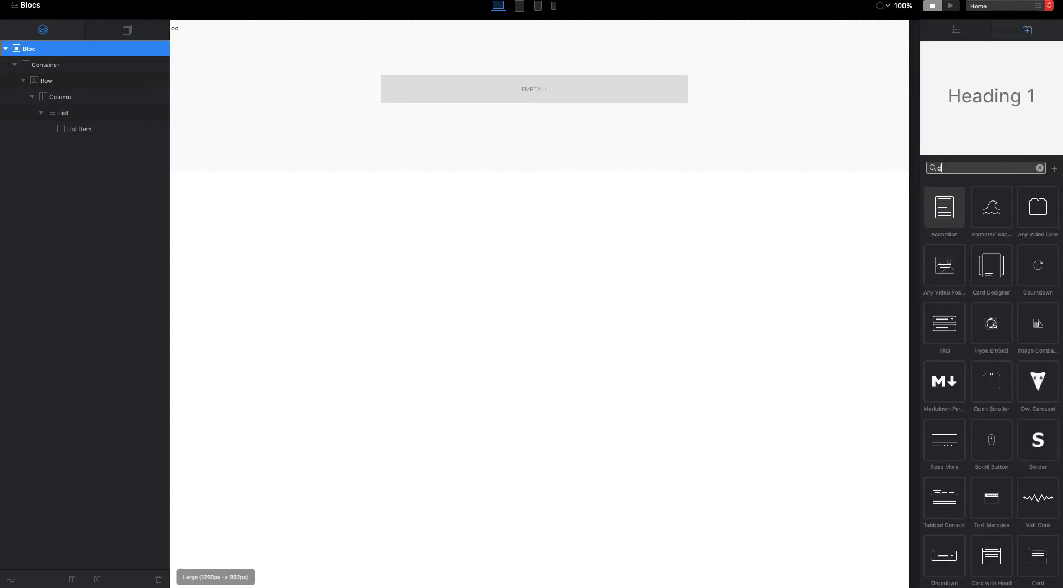
type("iv")
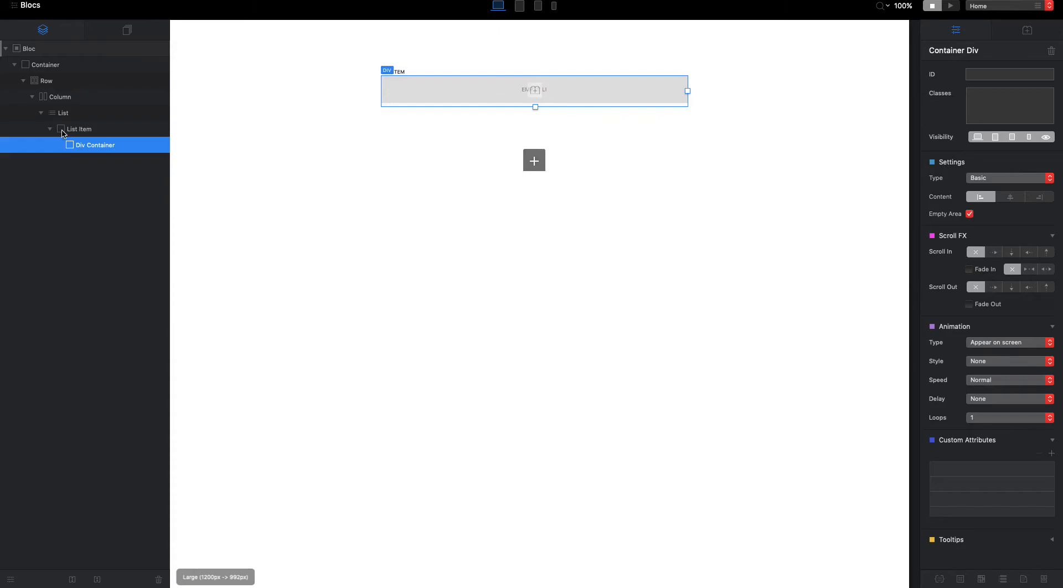
right_click(93, 144)
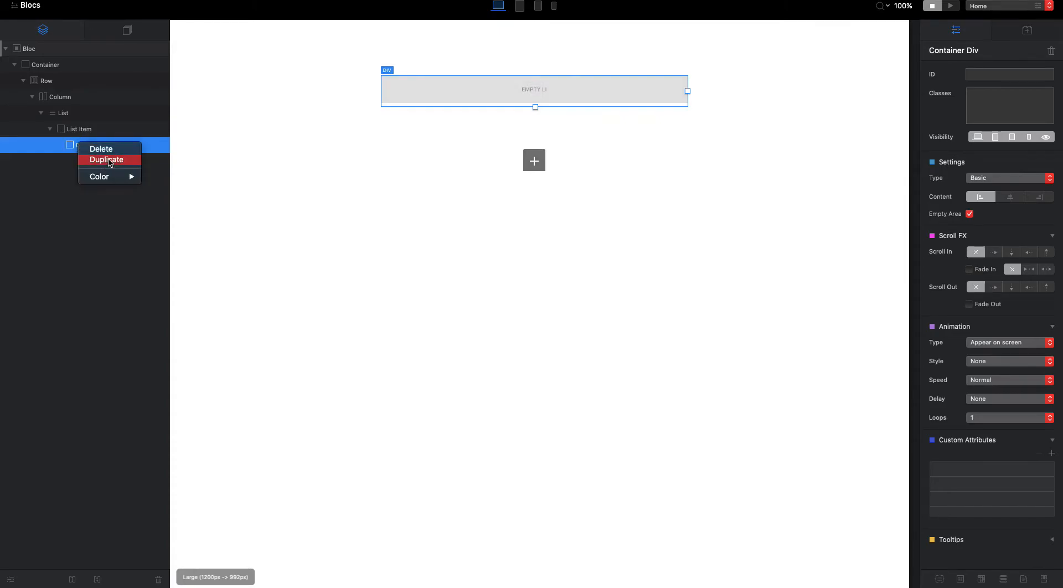
left_click(106, 159)
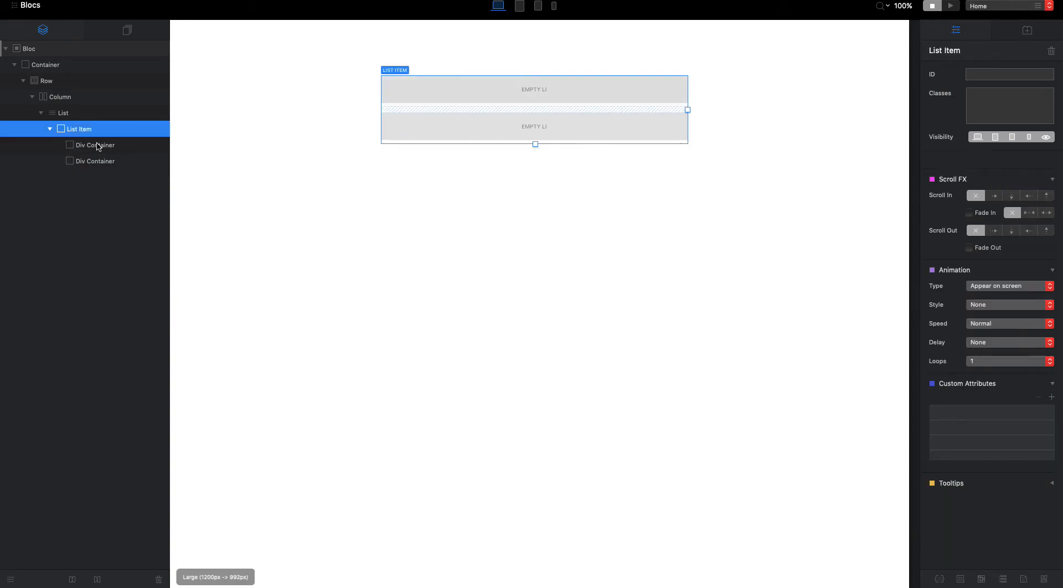
Review the two stacked Div Containers under the list item and reopen the Brics library.
left_click(95, 144)
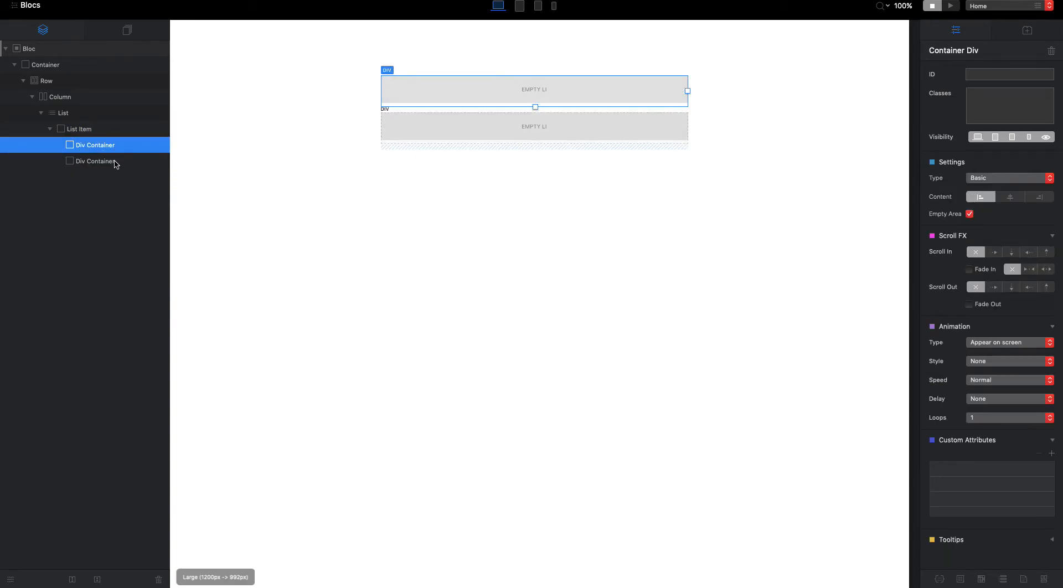
left_click(79, 128)
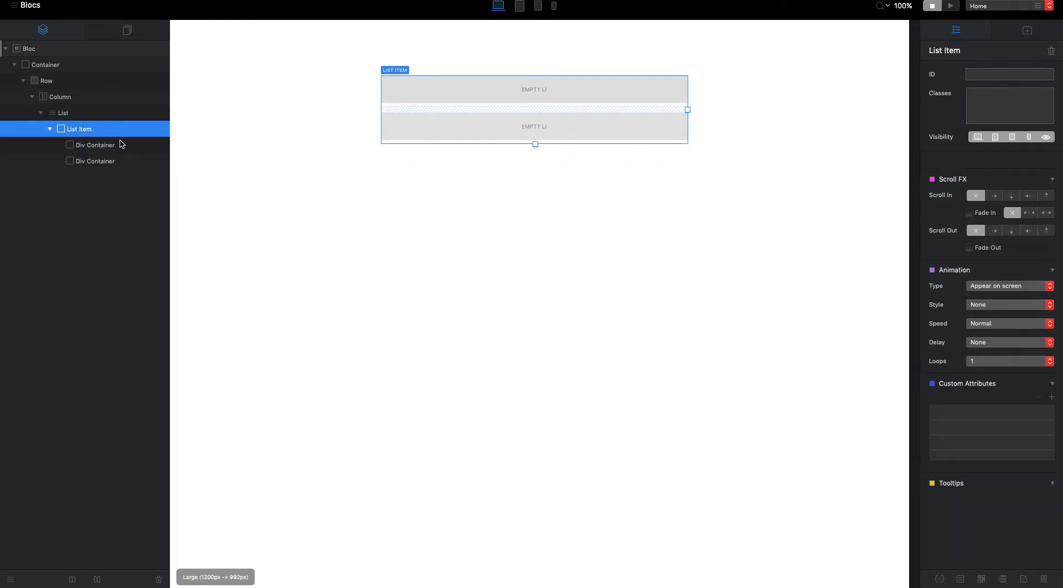
left_click(96, 144)
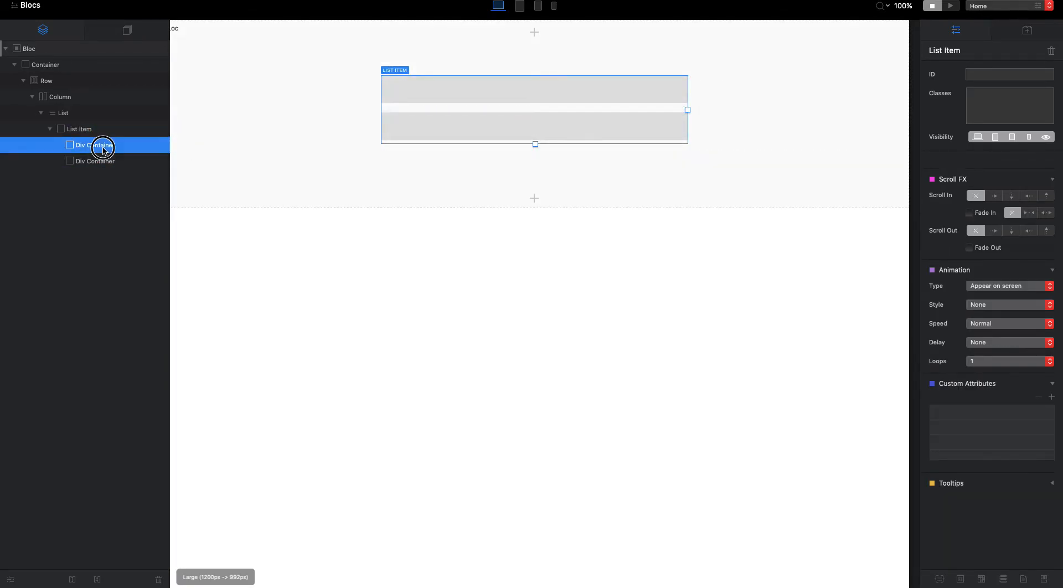
left_click(1026, 30)
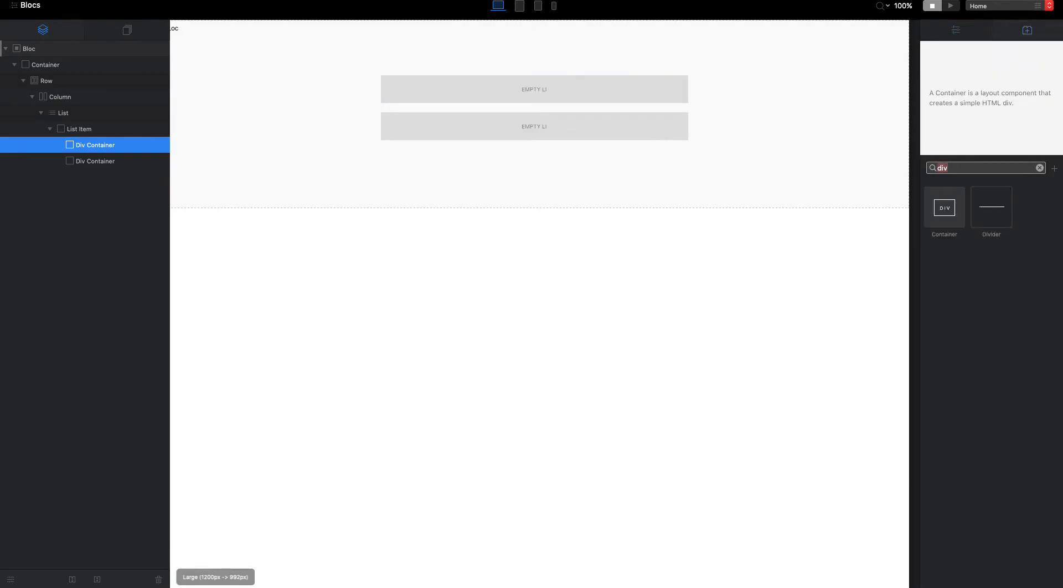
Add an Icon bric to the first container and a Paragraph to the second.
type("icon")
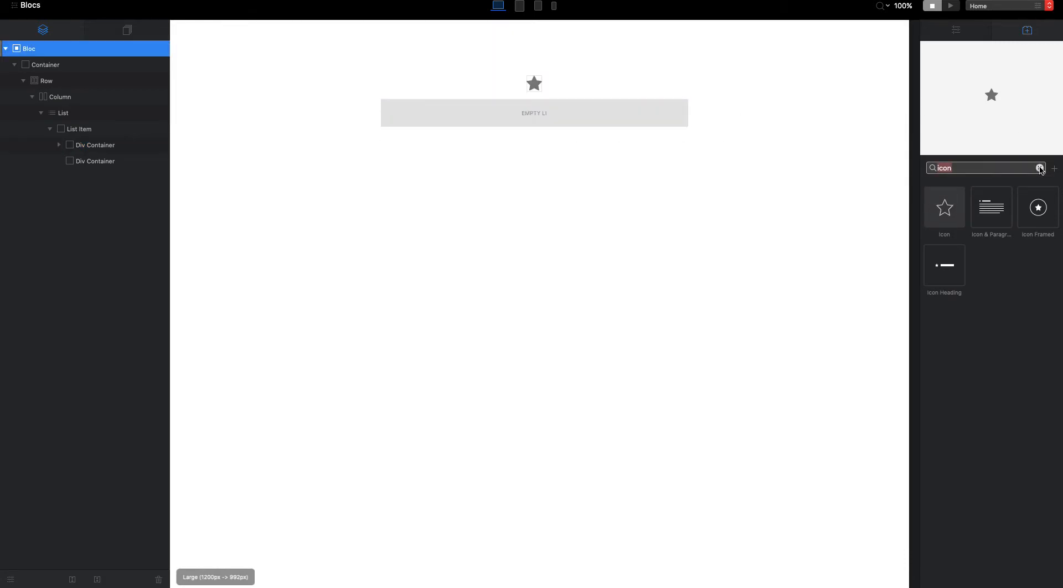
left_click(1040, 167)
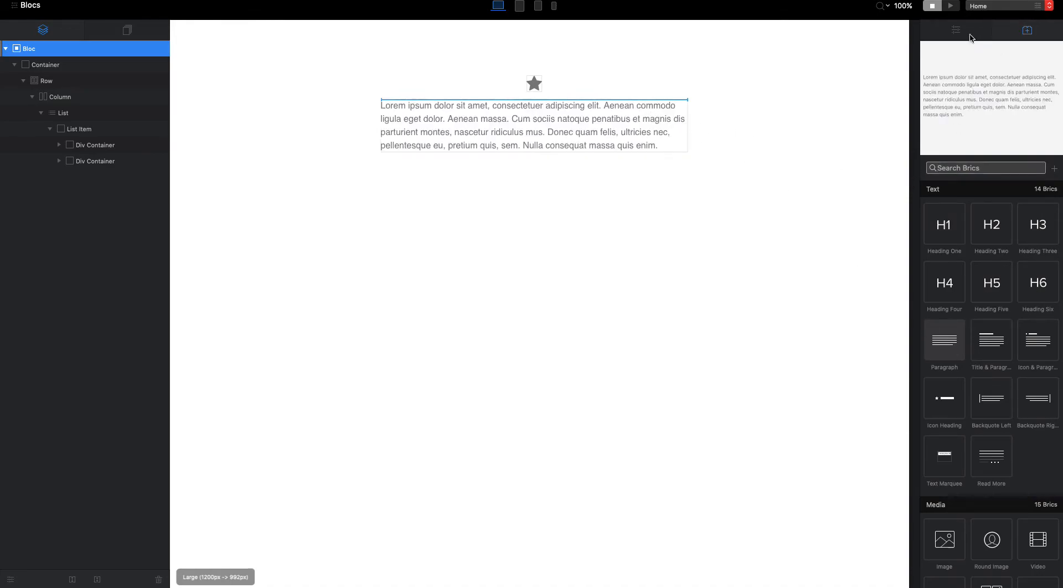
left_click(533, 84)
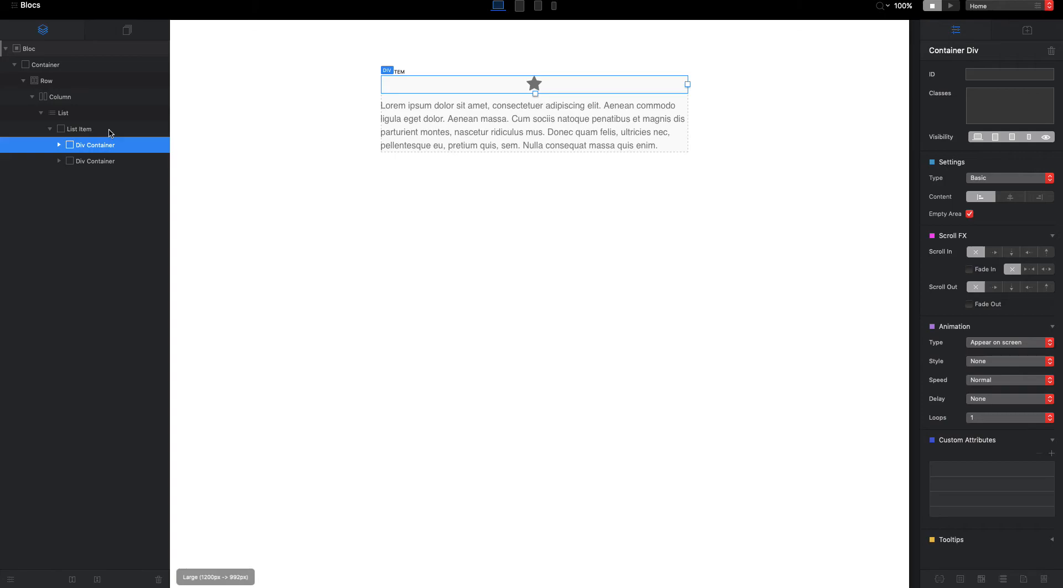
Inspect the list item's two containers and select the list item.
left_click(78, 128)
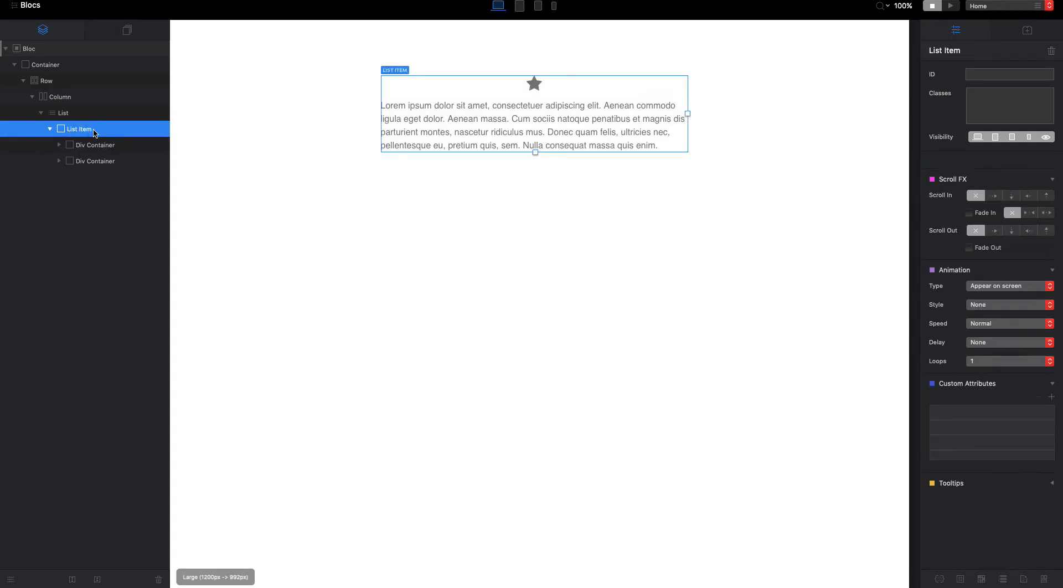
left_click(91, 144)
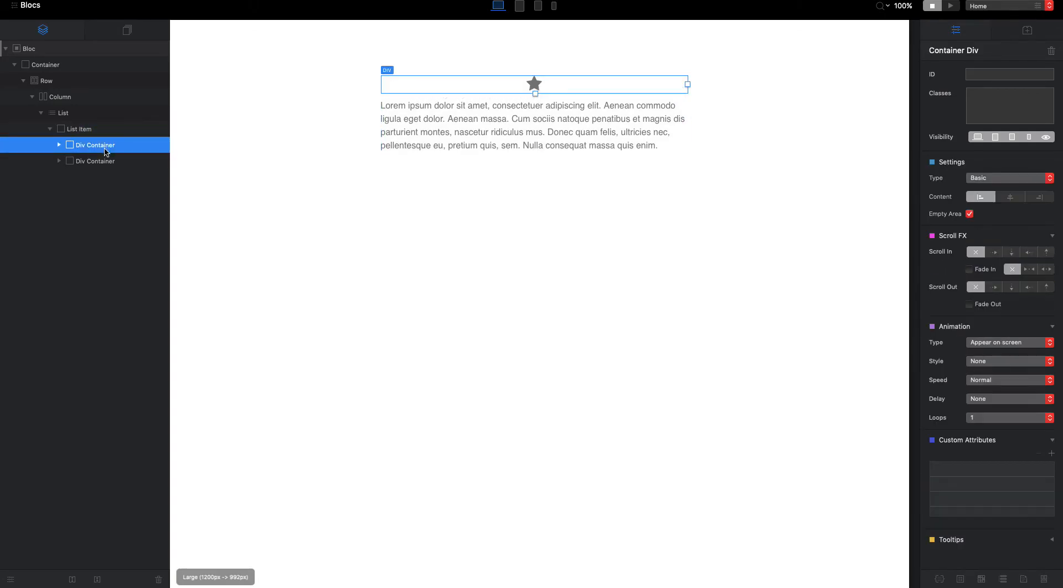
left_click(93, 161)
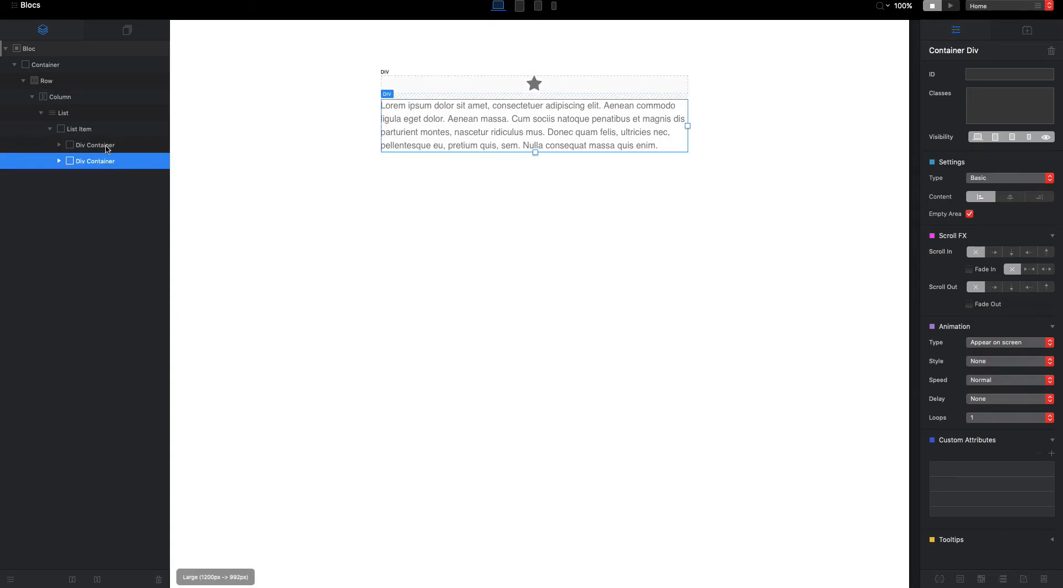
left_click(77, 128)
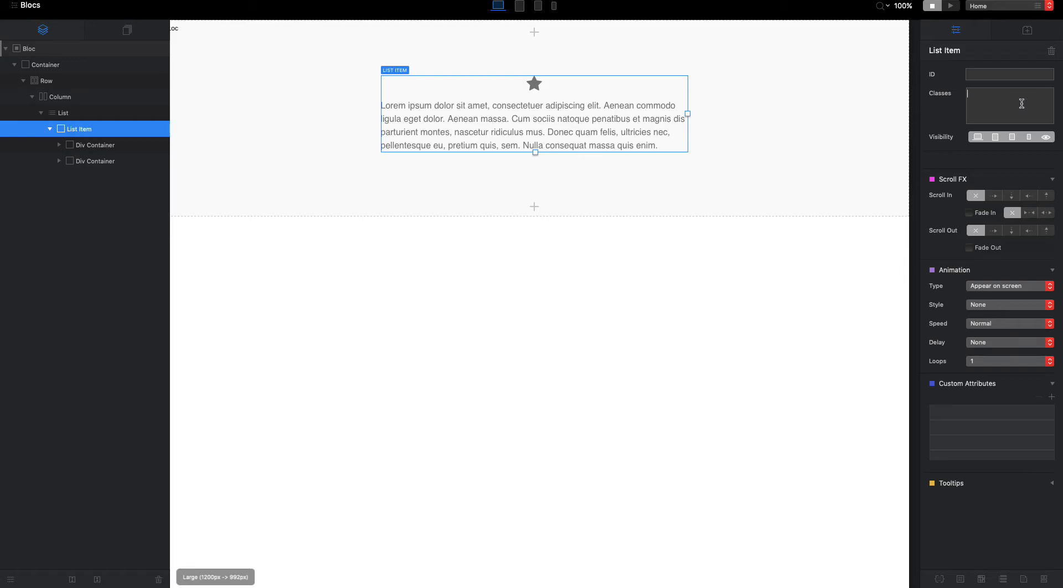
Add a .mylist class to the list item with Width 100%.
left_click(1007, 95)
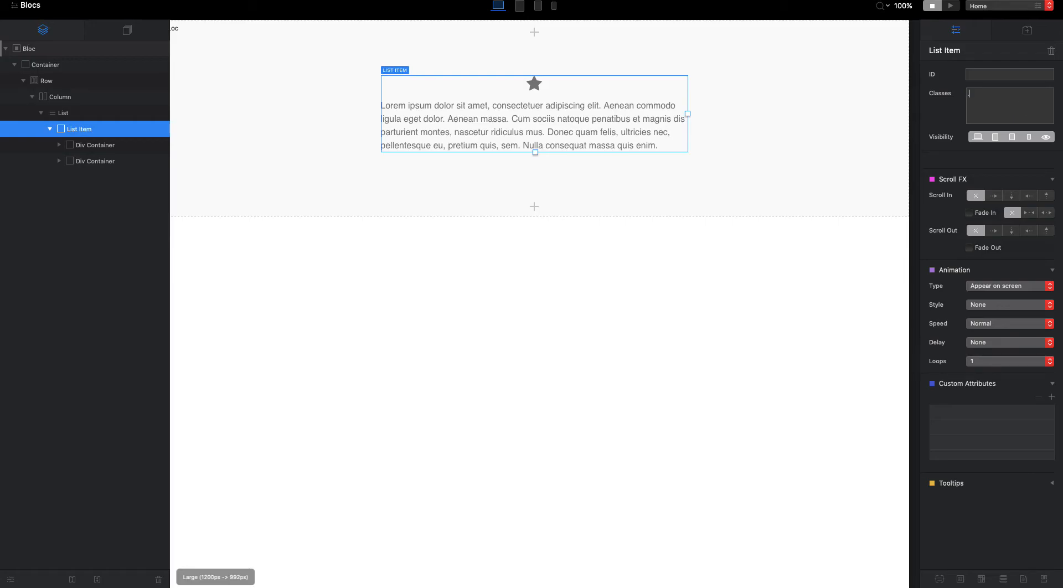
type(".mylist")
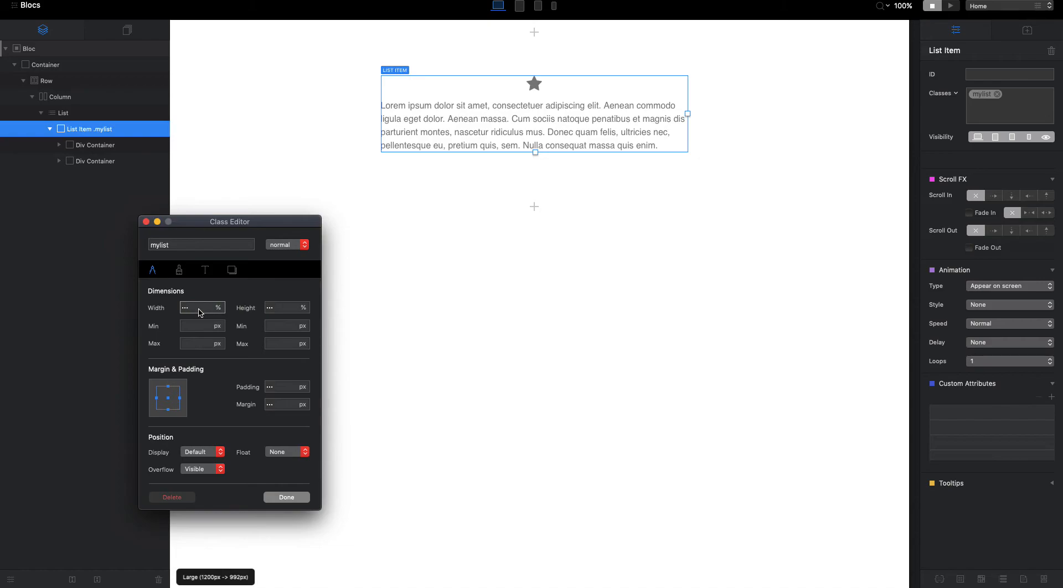
type("100")
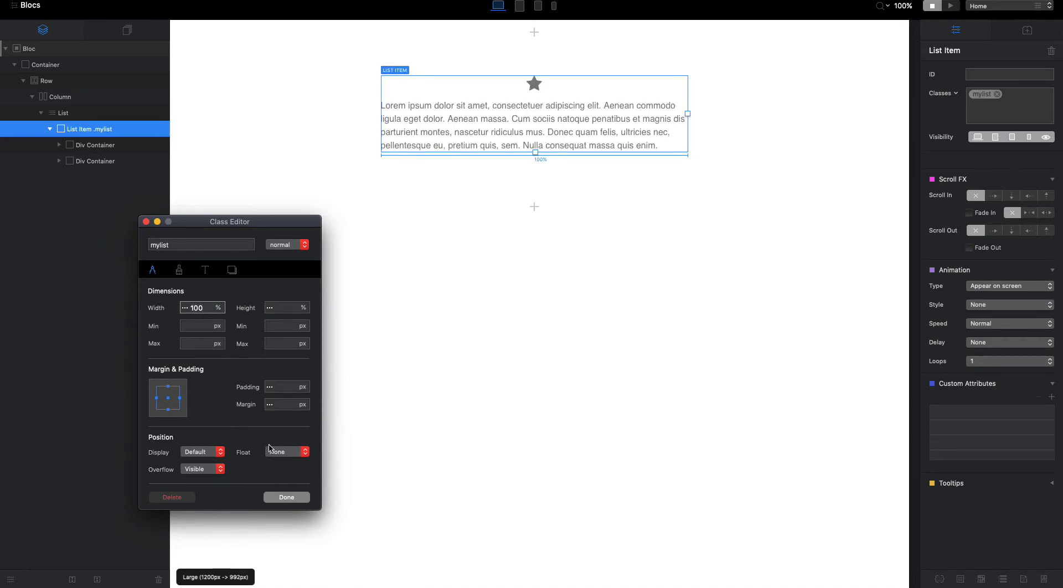
left_click(285, 497)
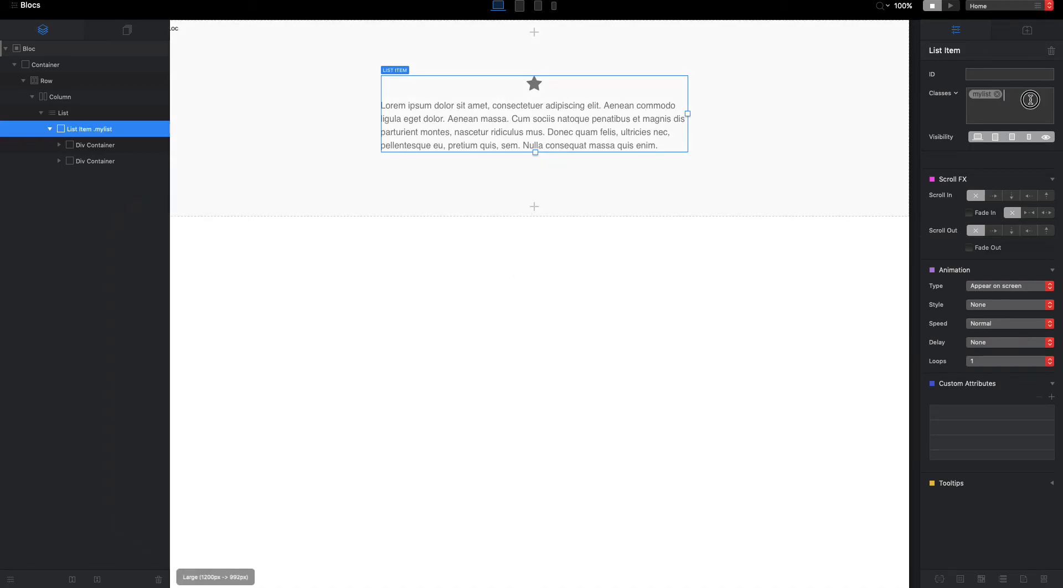
Add d-flex to the list item so the star icon sits beside the paragraph.
type("d-flex")
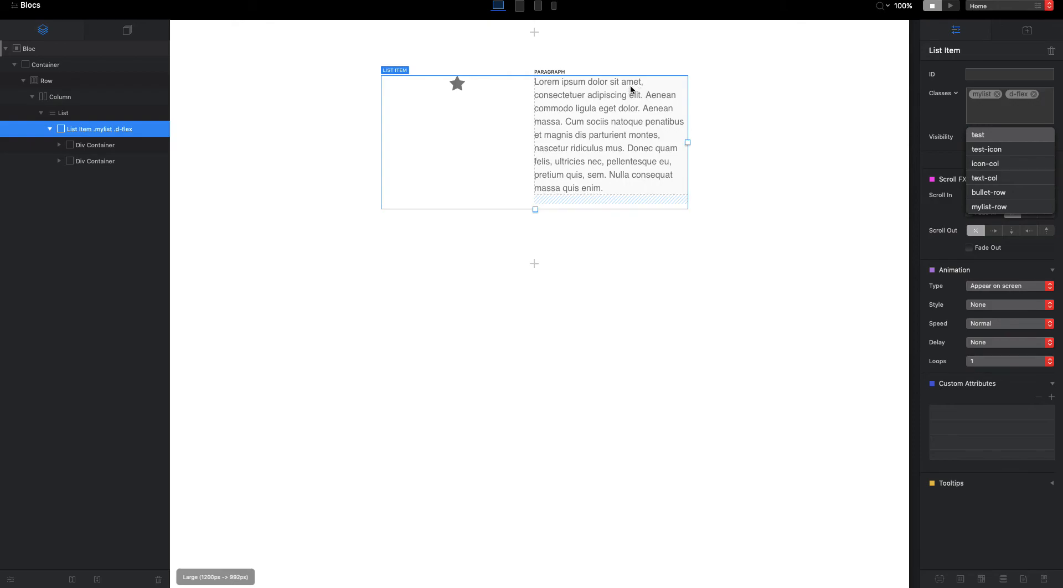
left_click(96, 144)
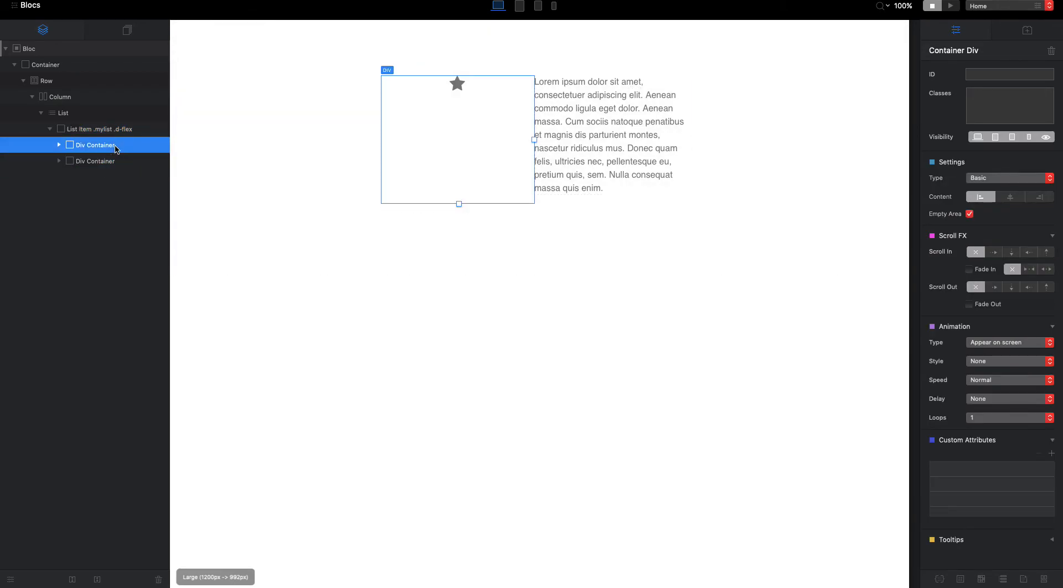
Add a new class to the icon container and open it in the Class Editor.
left_click(95, 160)
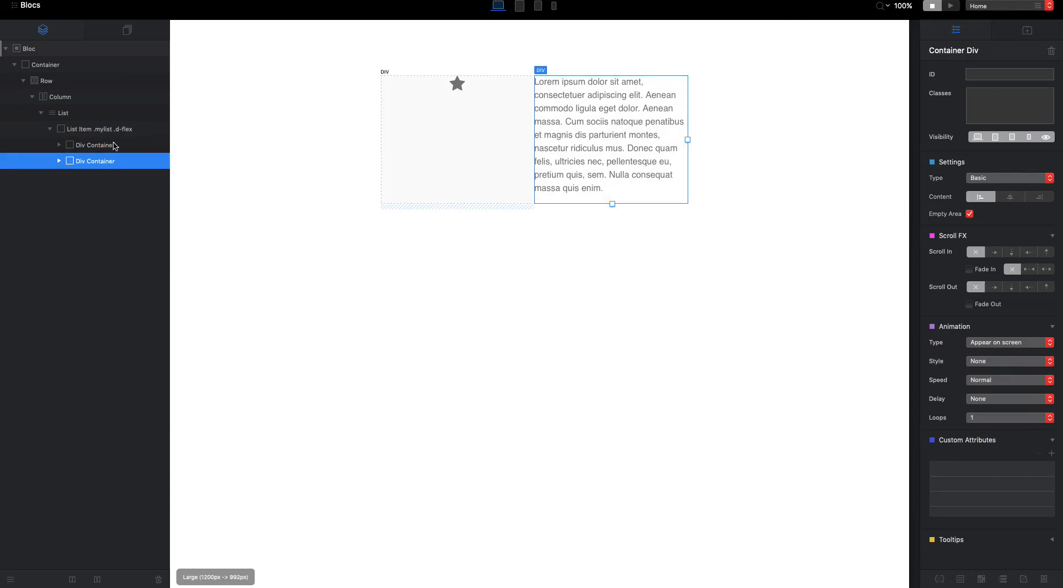
left_click(93, 144)
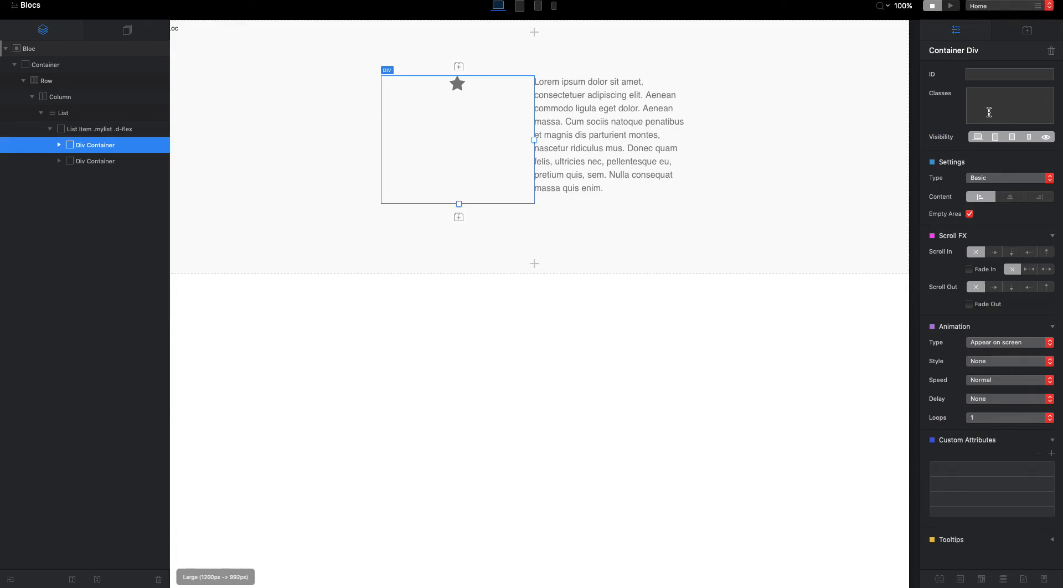
type("row-icon")
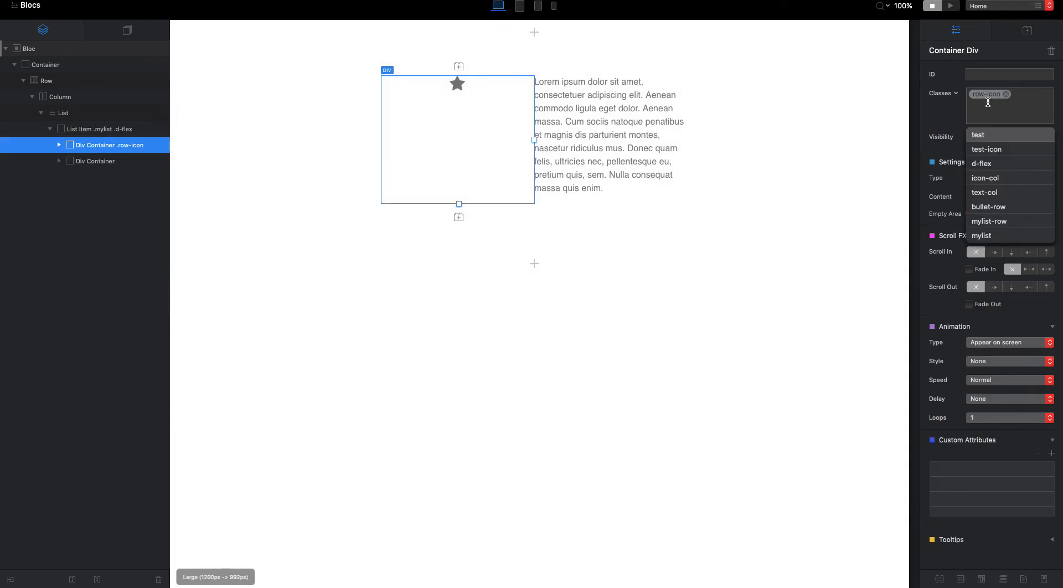
left_click(985, 94)
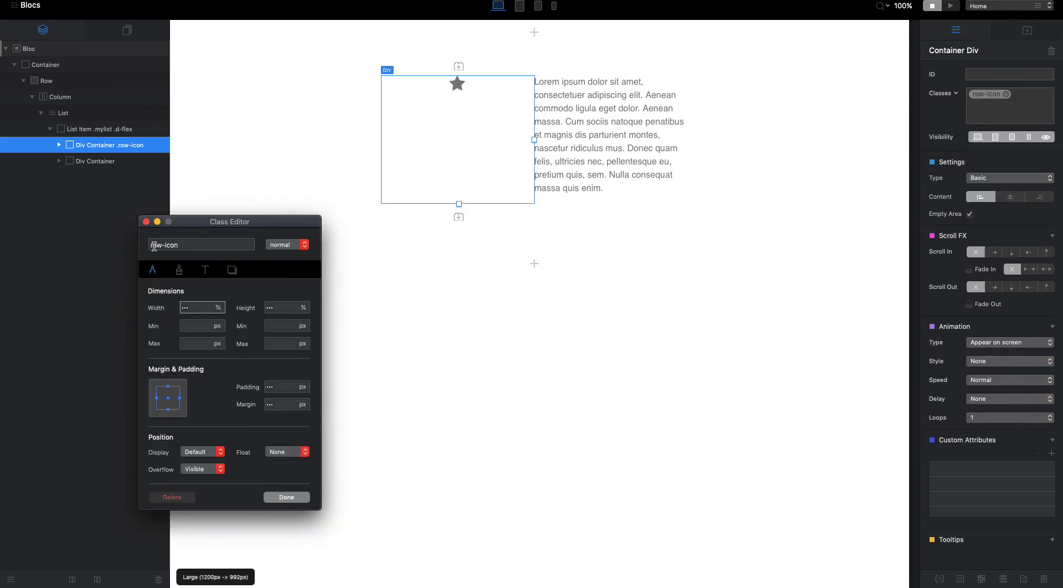
Rename the class col-icon and set its Width to 10%.
type("col-icon")
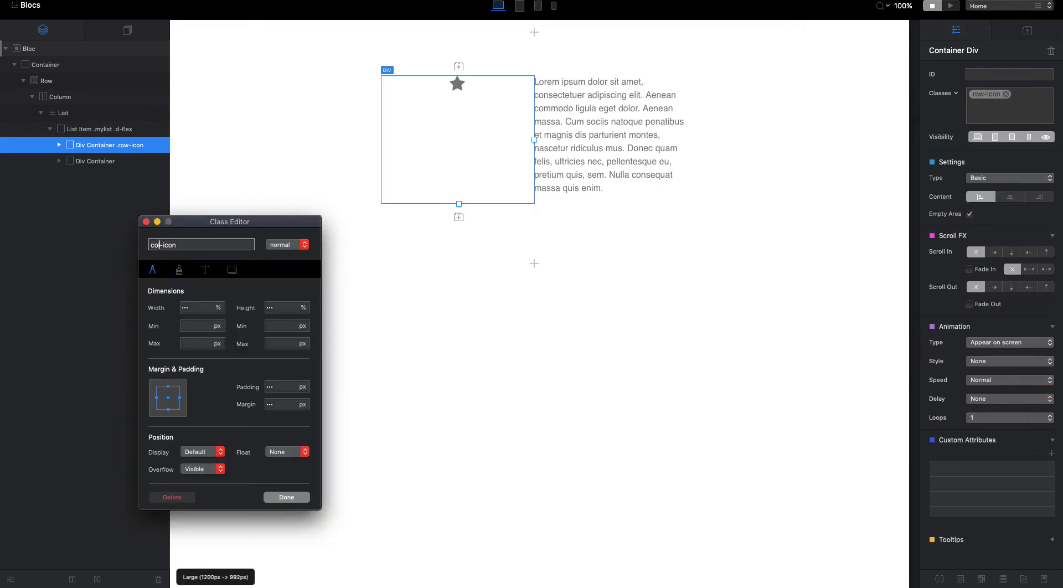
left_click(201, 307)
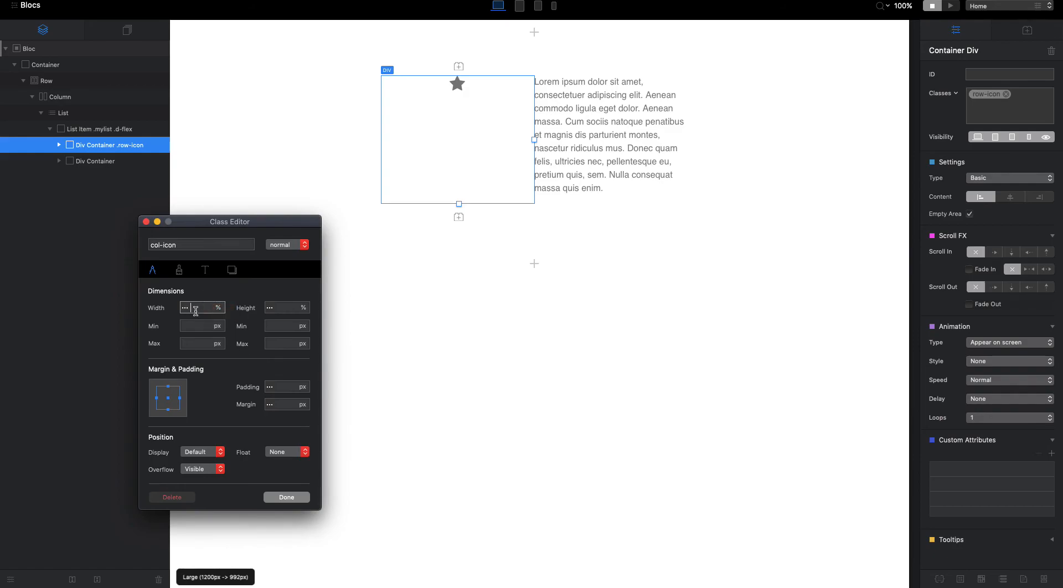
type("10")
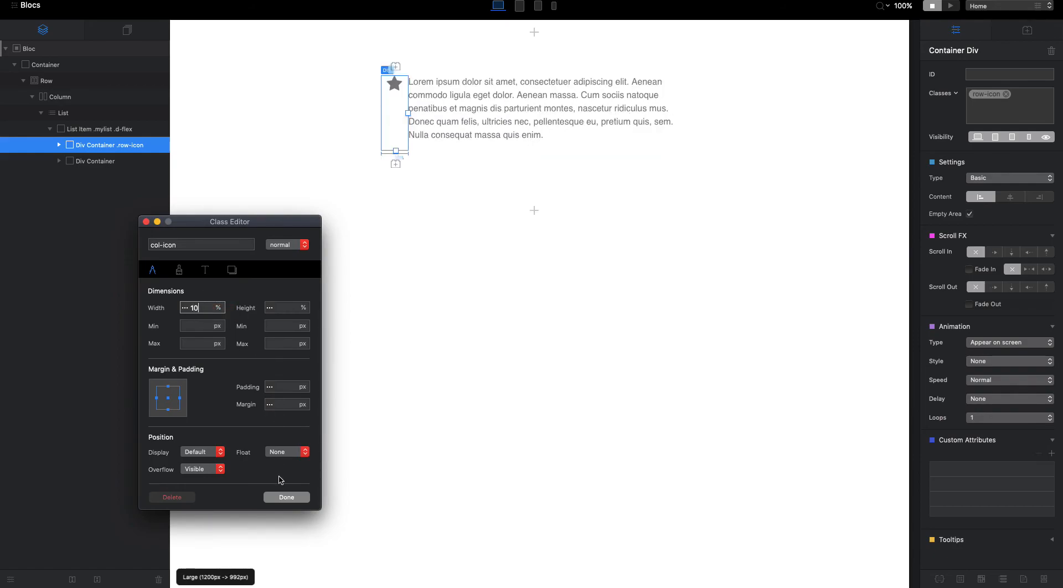
left_click(285, 497)
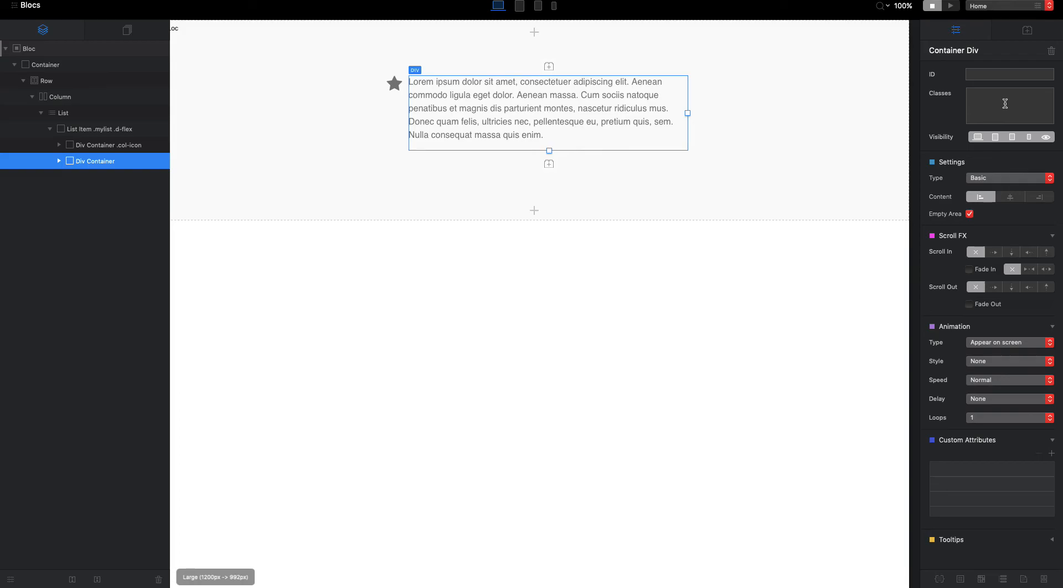
Give the paragraph container a .col-text class at 90% width.
type(".col-text")
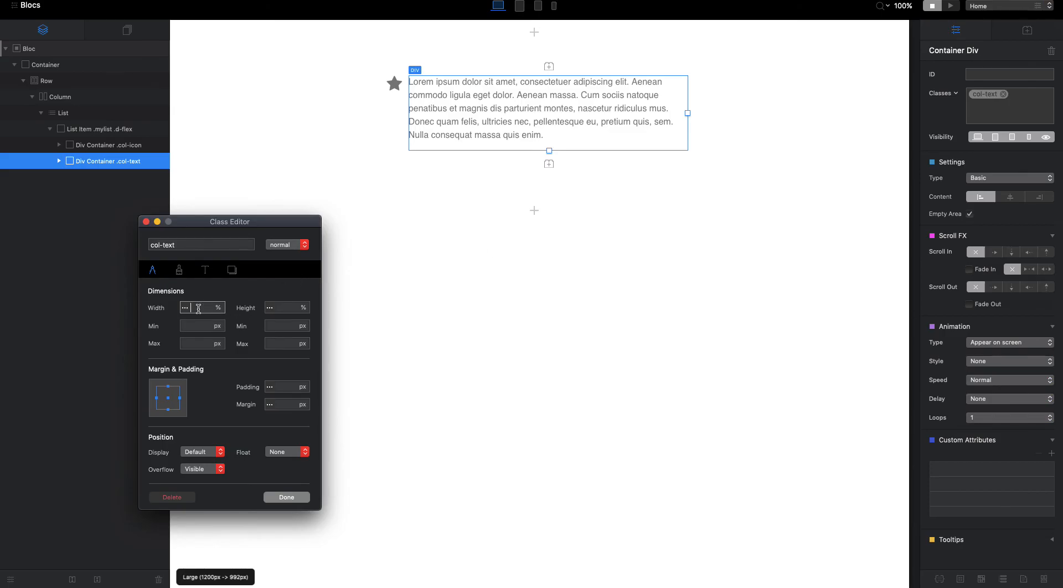
type("90")
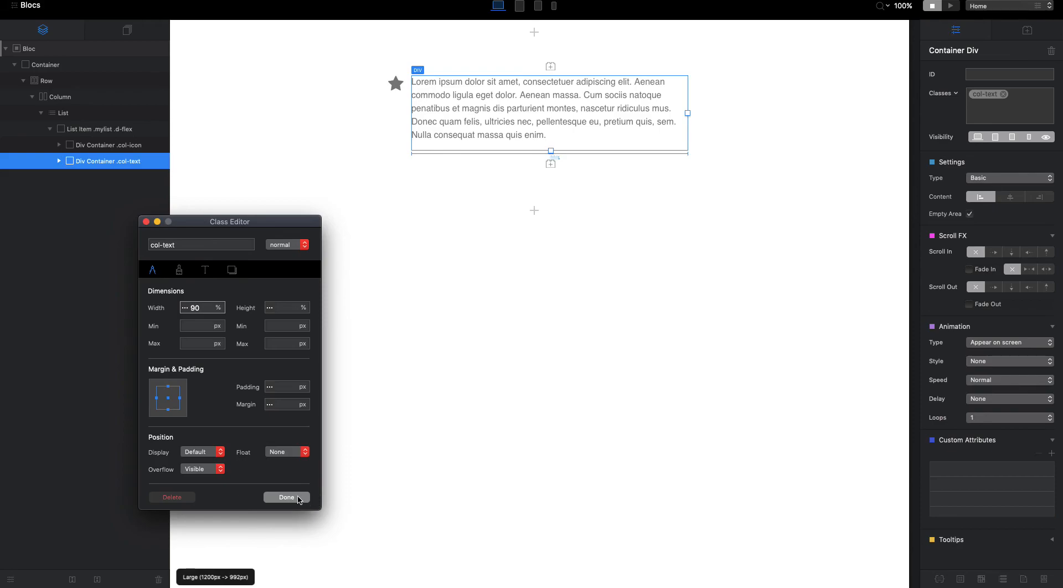
left_click(285, 497)
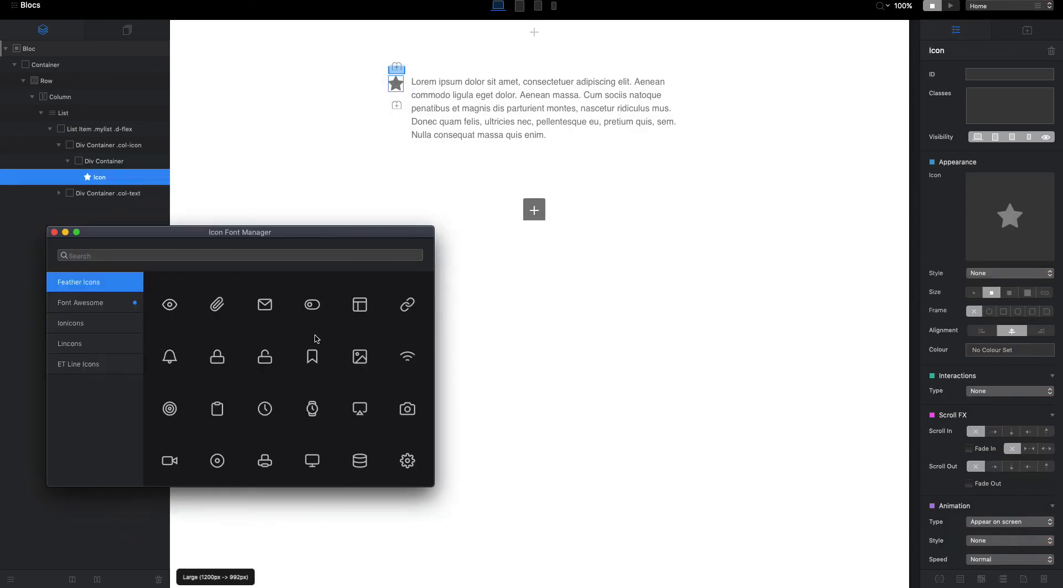
Swap the star for the Feather paperclip icon and select the list item.
left_click(217, 304)
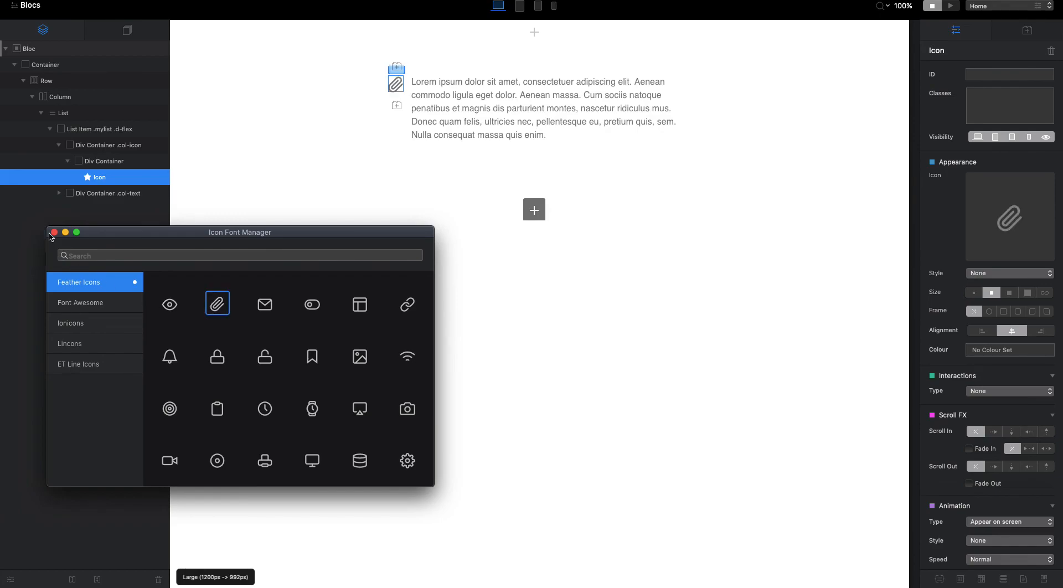
left_click(54, 231)
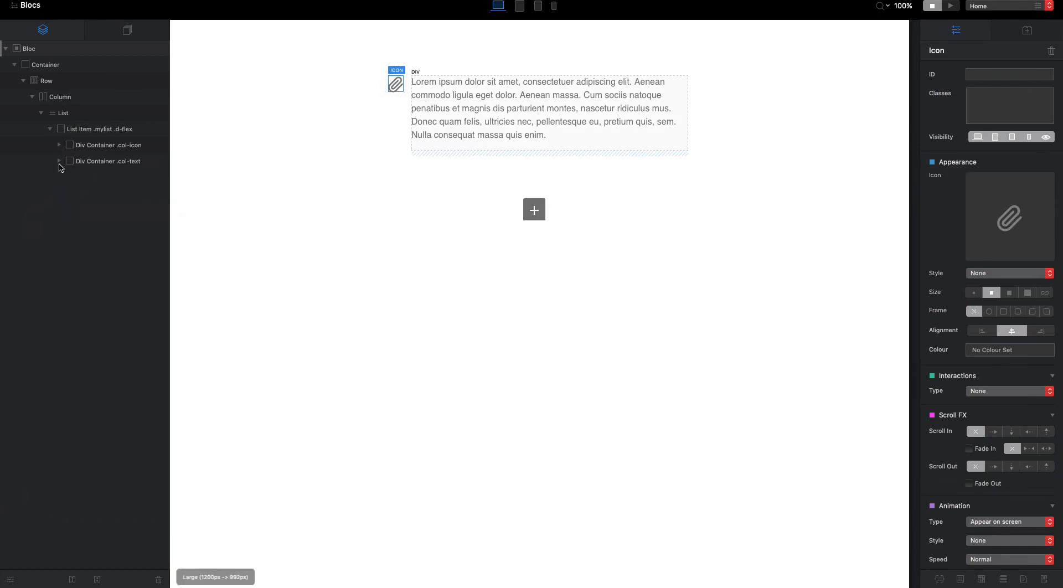
left_click(98, 129)
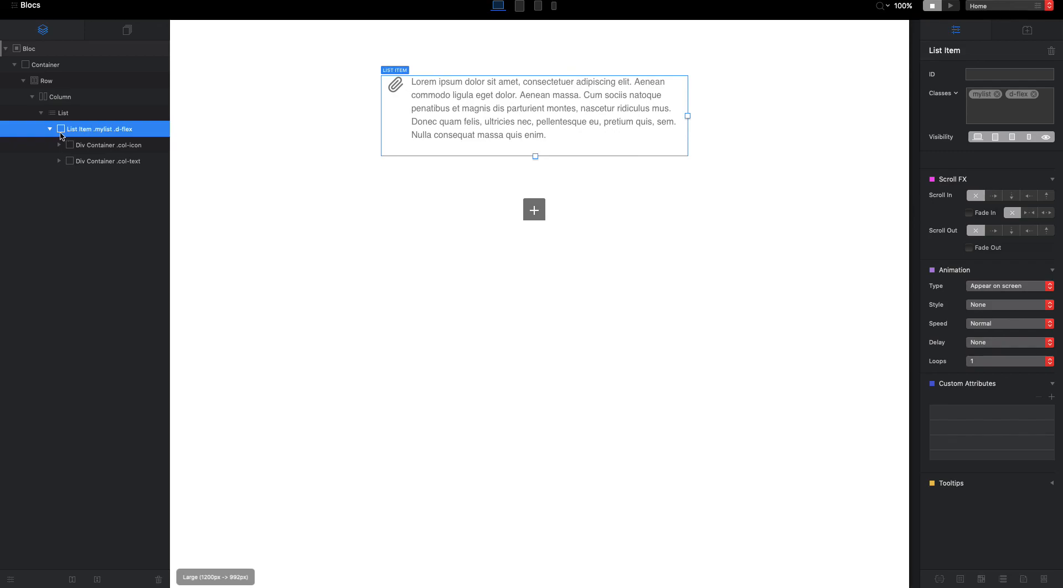
Duplicate the list item until four paperclip-and-paragraph items exist.
right_click(95, 129)
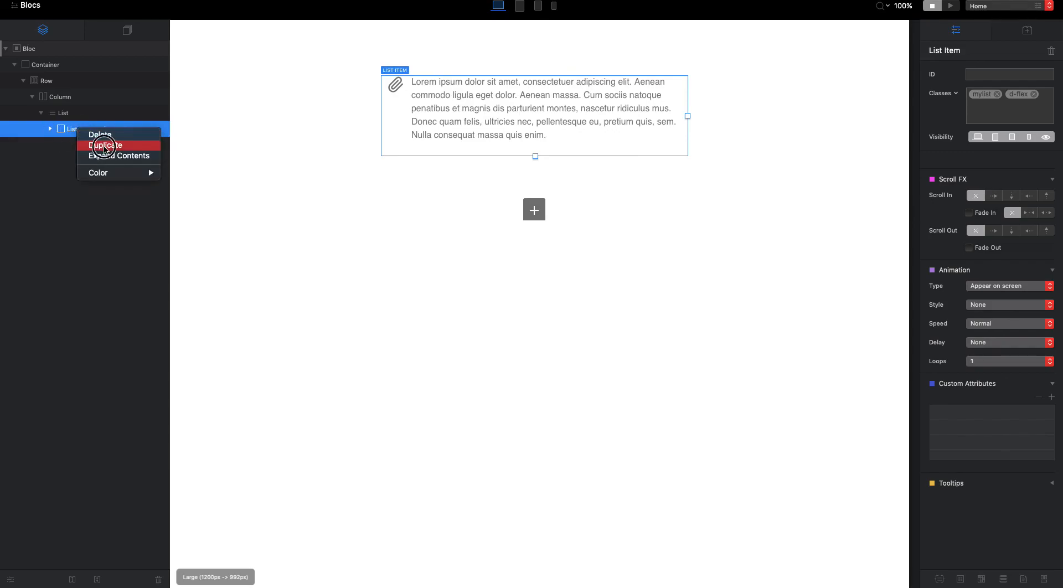
left_click(104, 144)
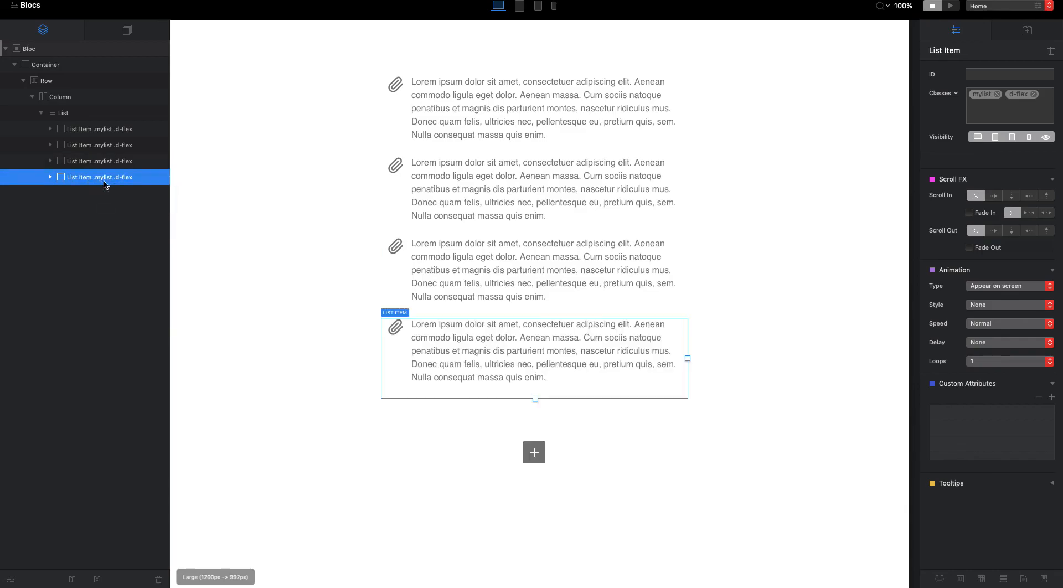
left_click(29, 48)
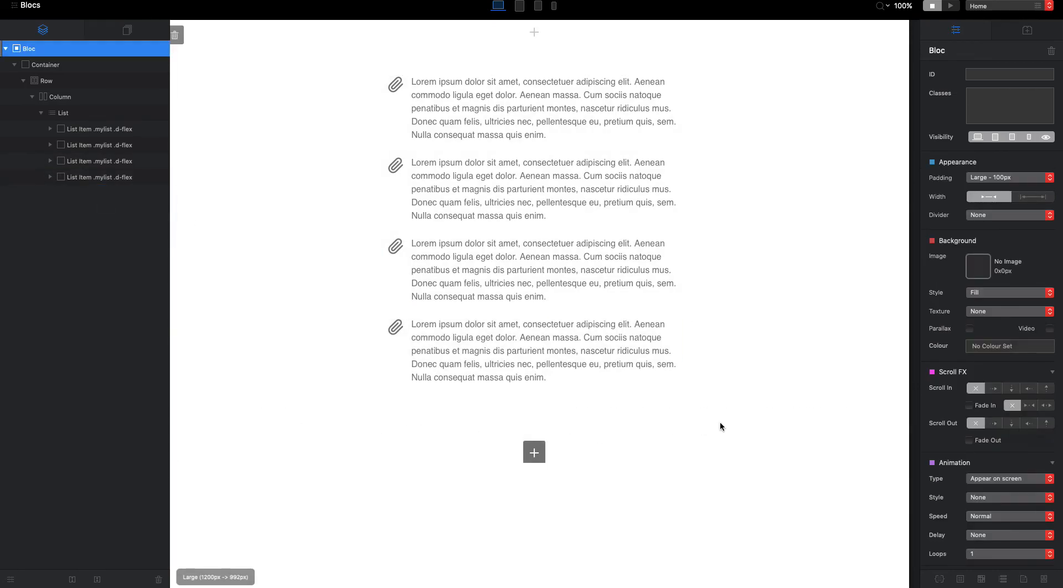
mouse_move(711, 426)
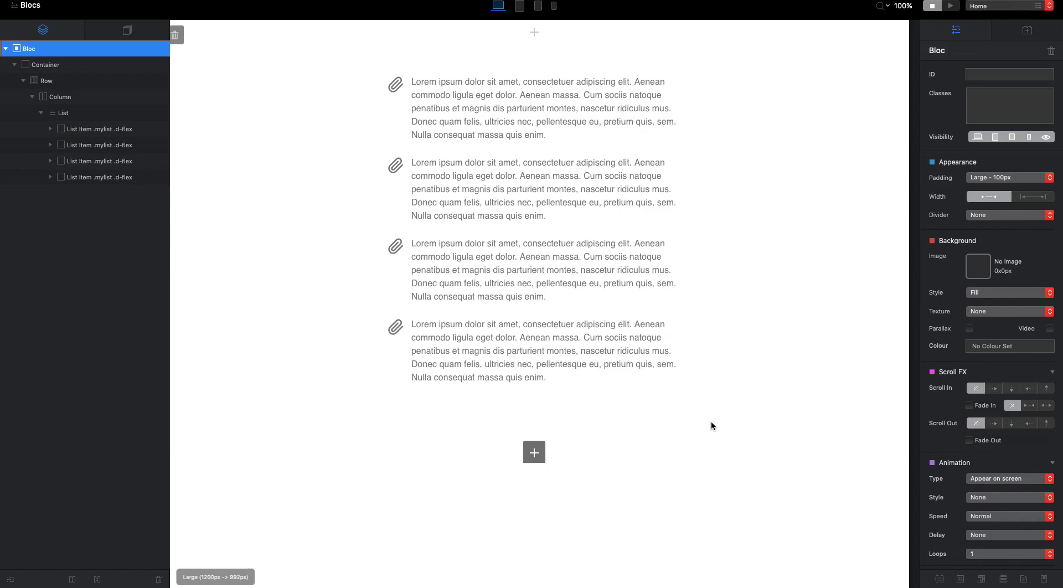